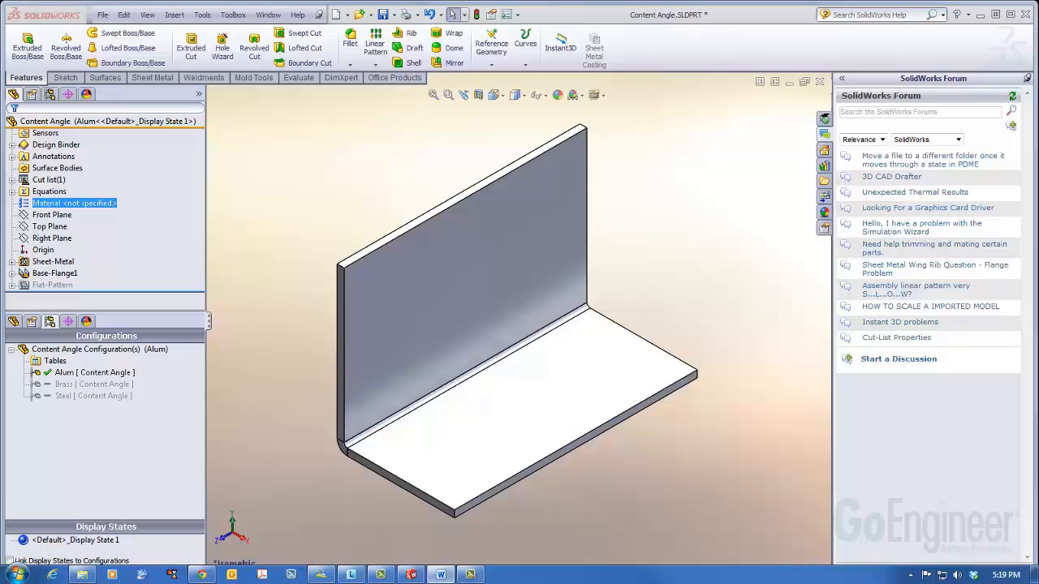
# Step: Select the Alum configuration and choose Configure Material to list Alum, Brass and Steel
pyautogui.click(475, 285)
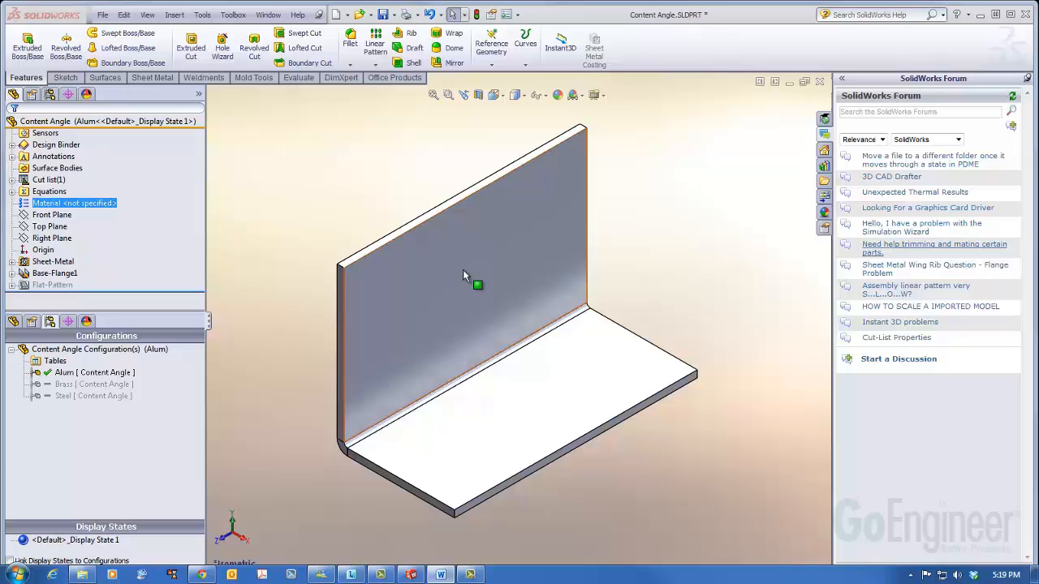
pyautogui.click(91, 383)
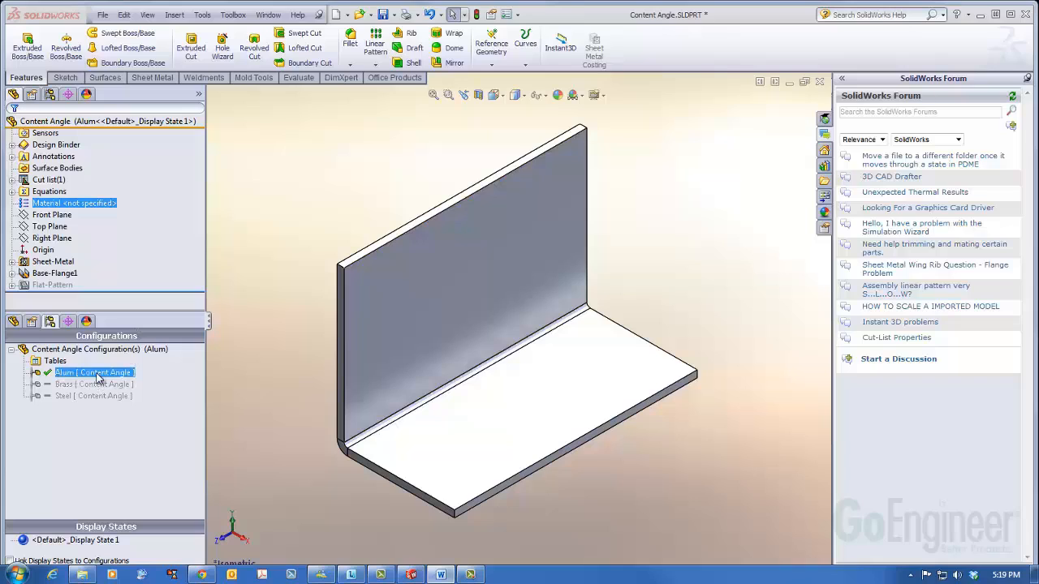
pyautogui.click(91, 396)
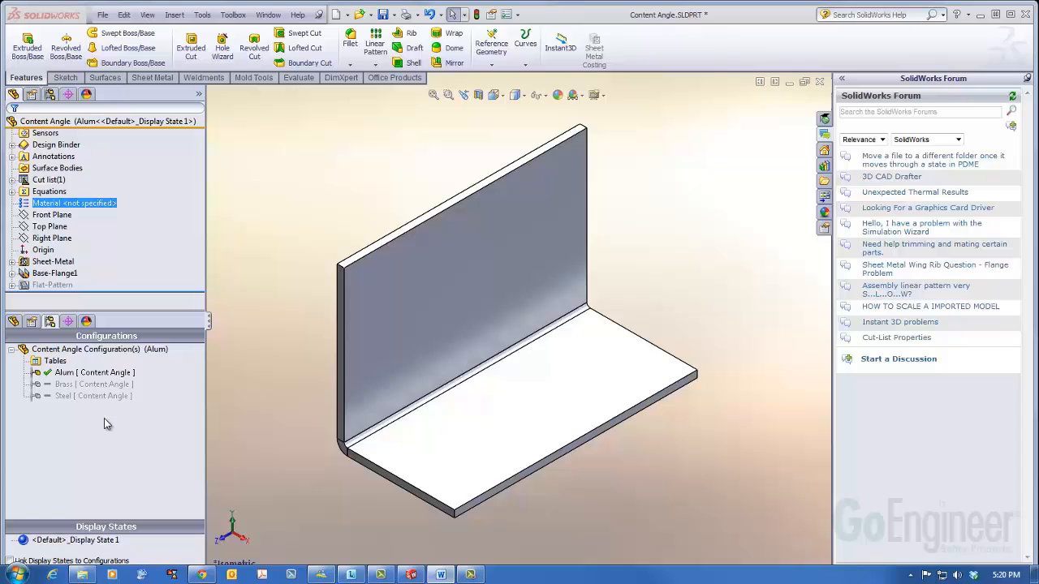
pyautogui.moveTo(156, 357)
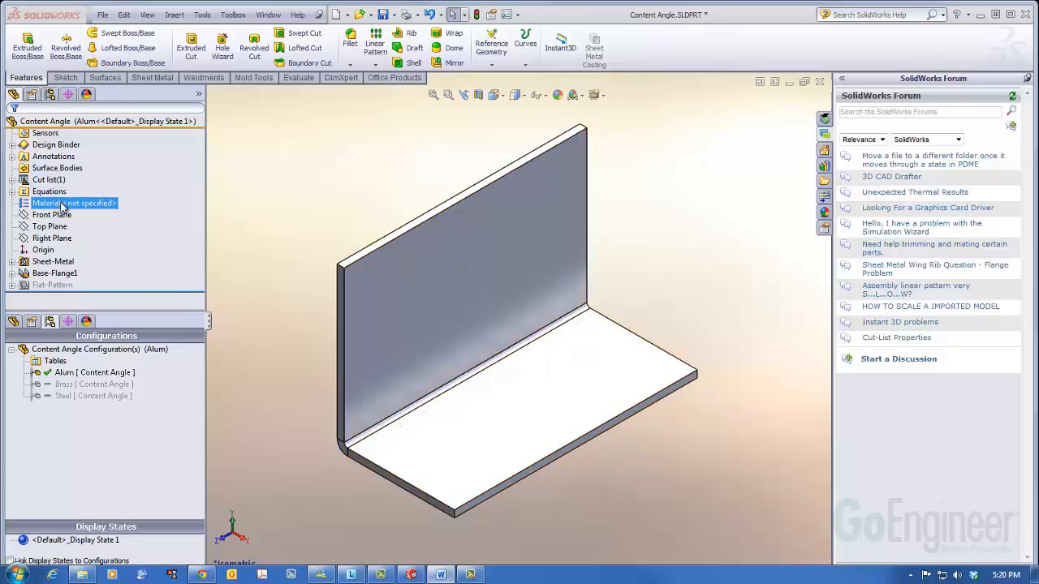
pyautogui.rightClick(73, 203)
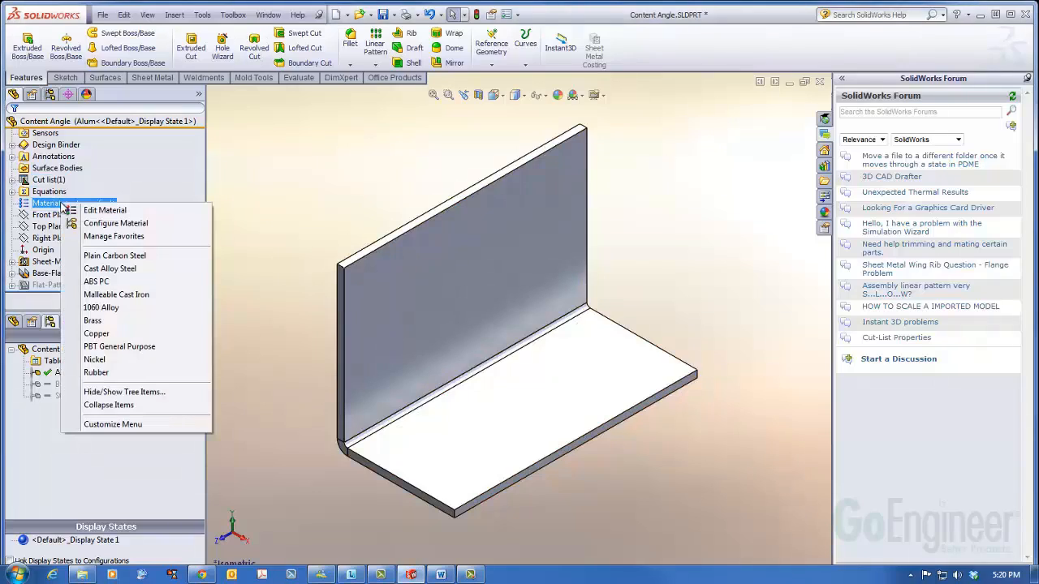
pyautogui.moveTo(94, 213)
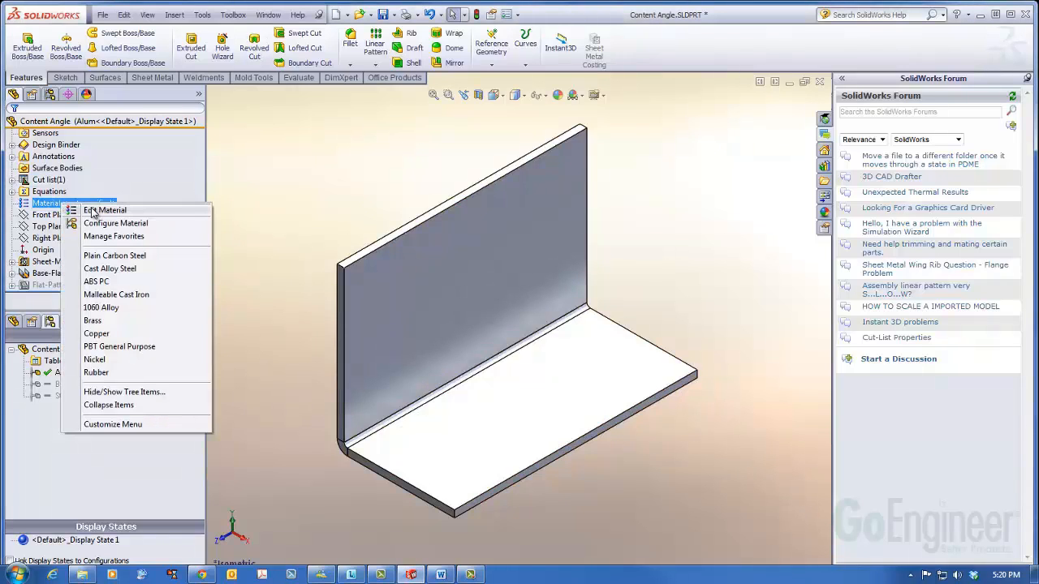
pyautogui.moveTo(117, 224)
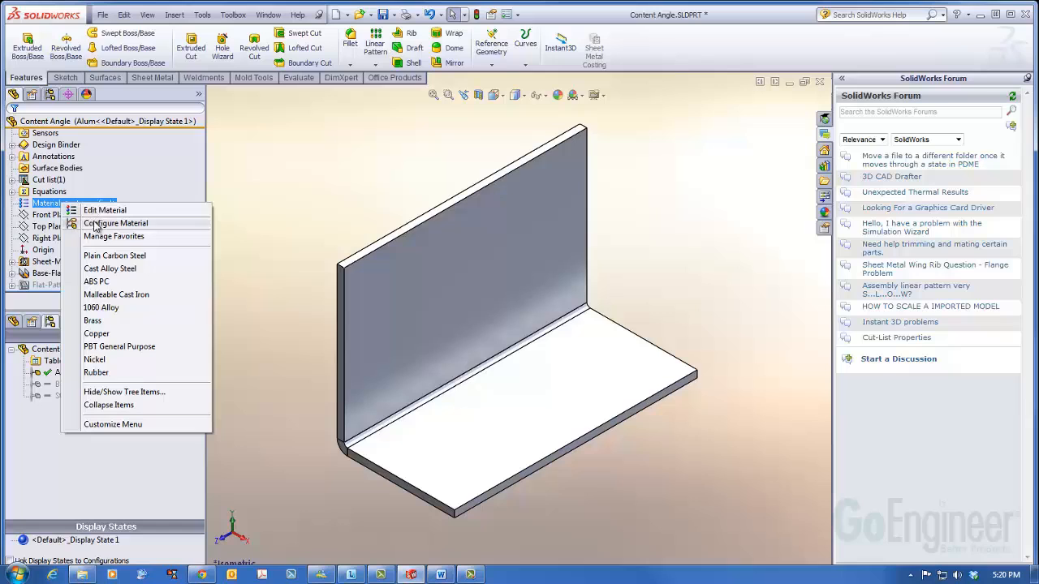
pyautogui.click(117, 224)
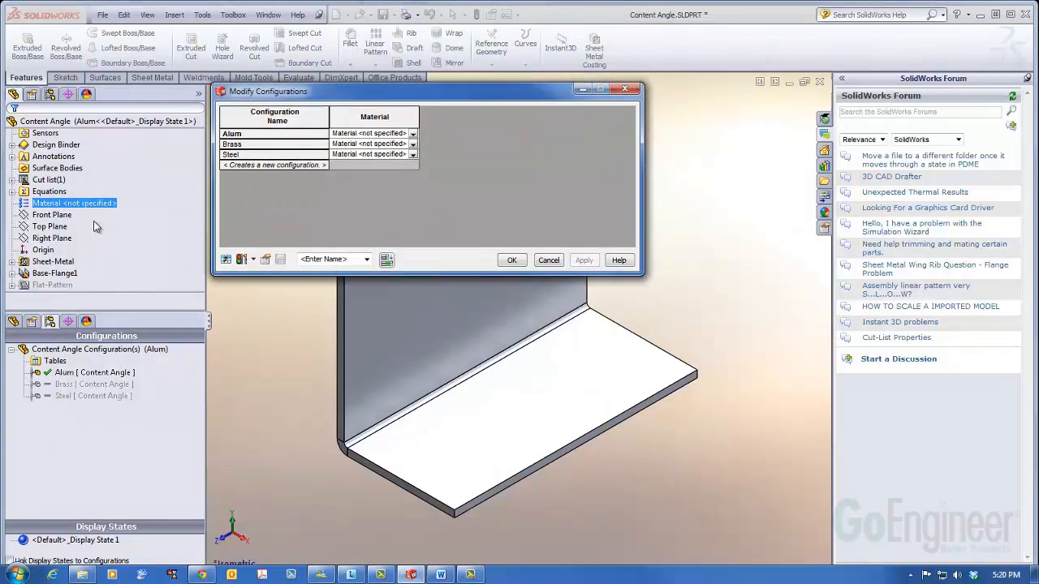
pyautogui.moveTo(523, 94)
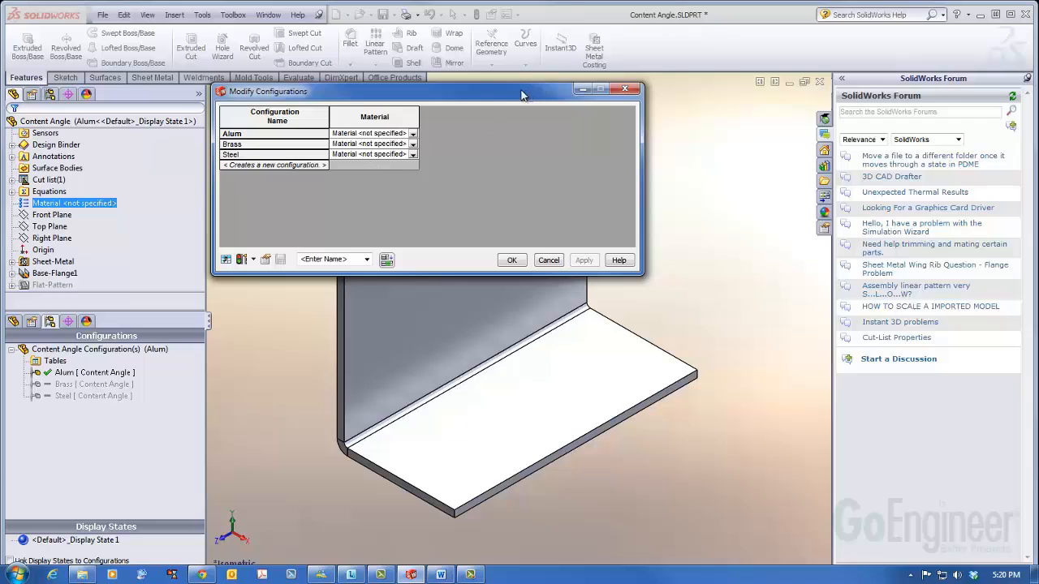
pyautogui.moveTo(478, 101)
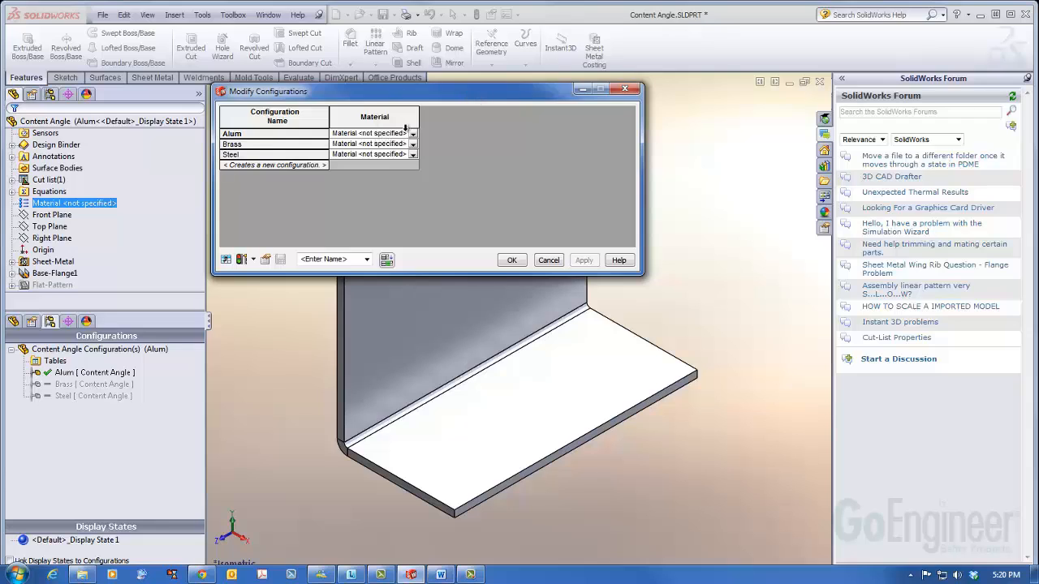
# Step: Assign 1060 Alloy from the Aluminium Alloys library to the Alum configuration
pyautogui.click(412, 133)
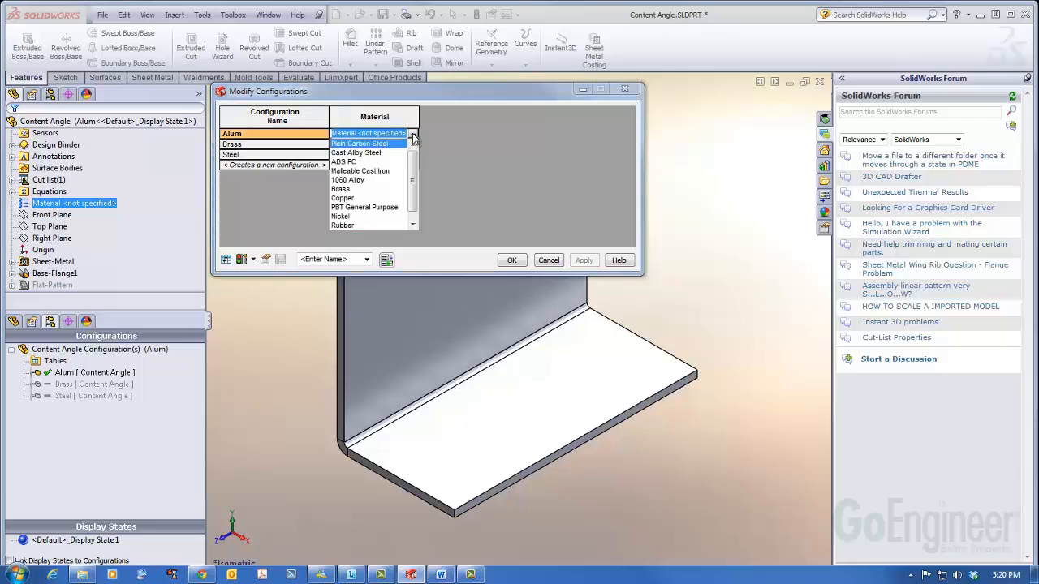
pyautogui.scroll(-3)
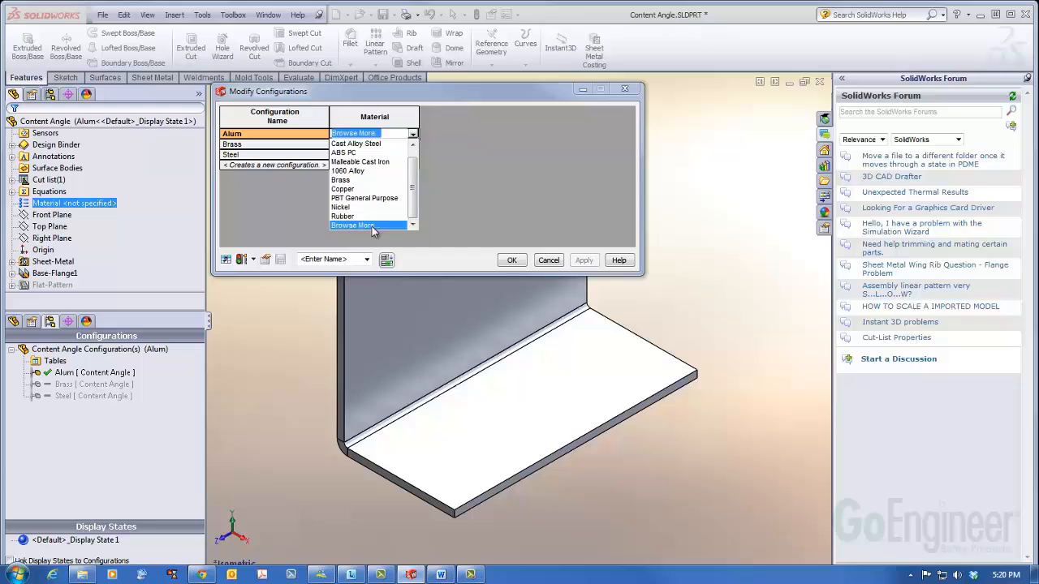
pyautogui.click(354, 225)
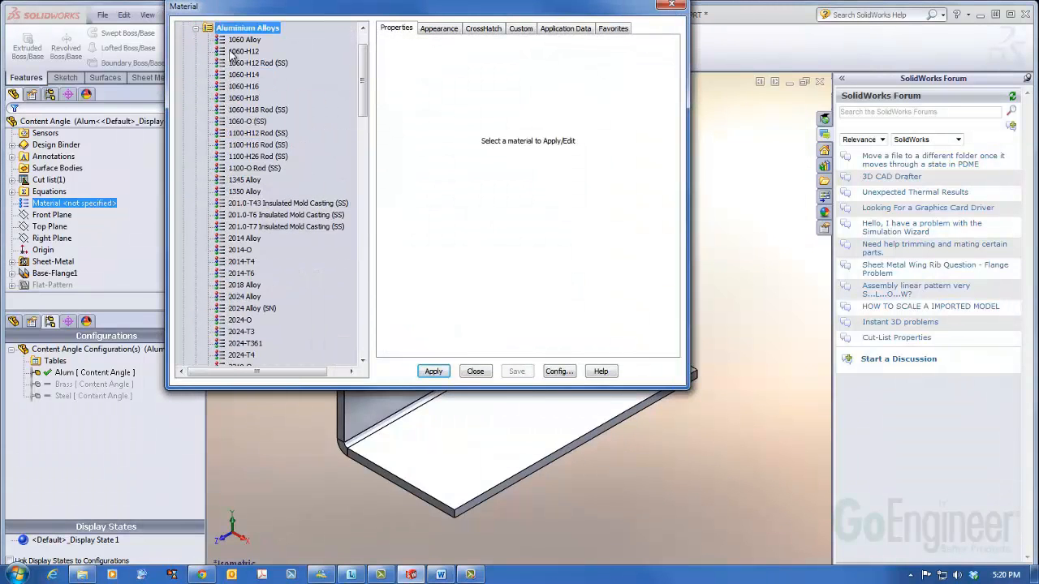
pyautogui.click(245, 39)
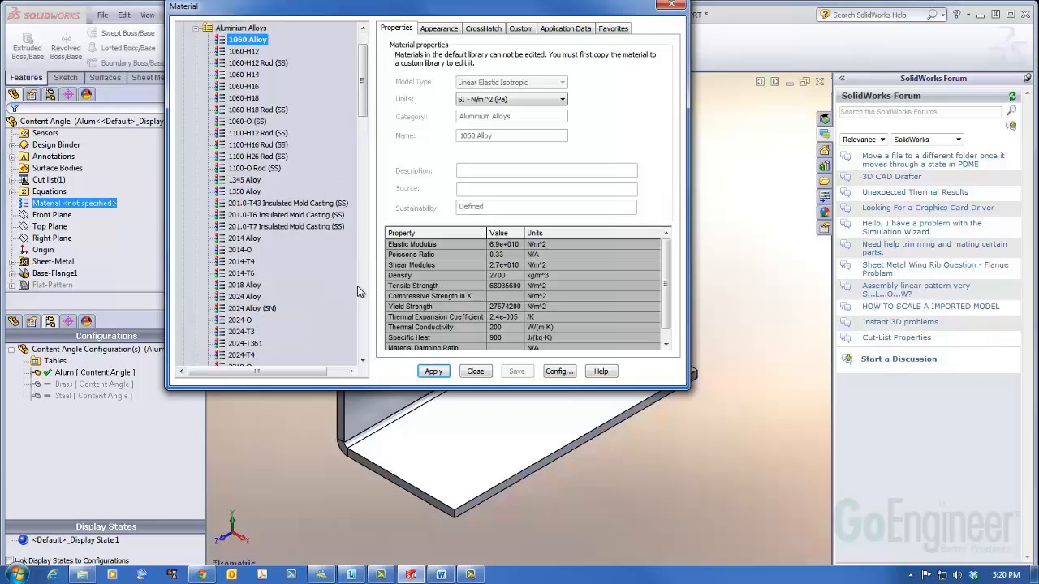
pyautogui.click(433, 370)
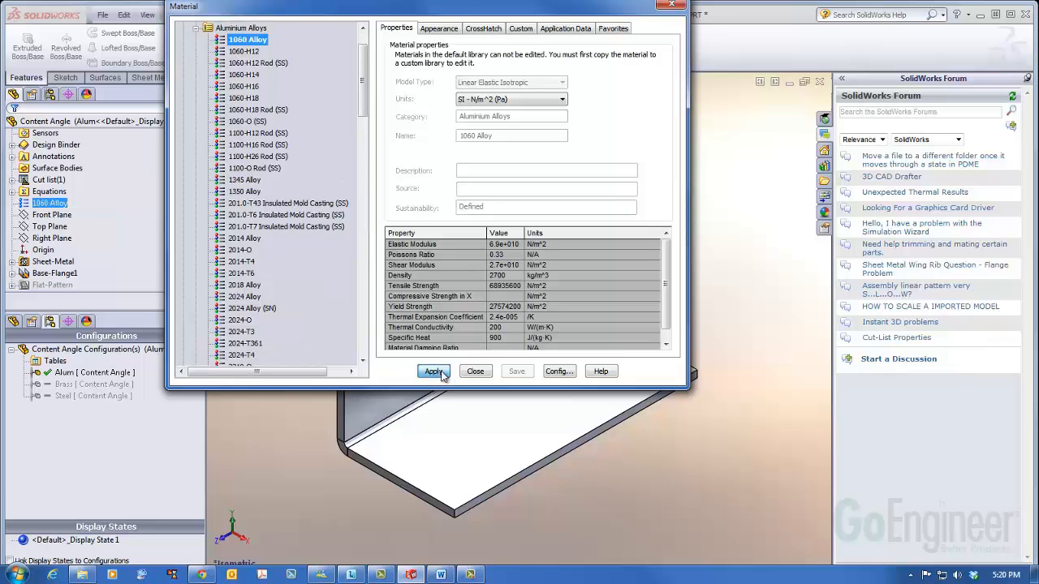
pyautogui.click(433, 370)
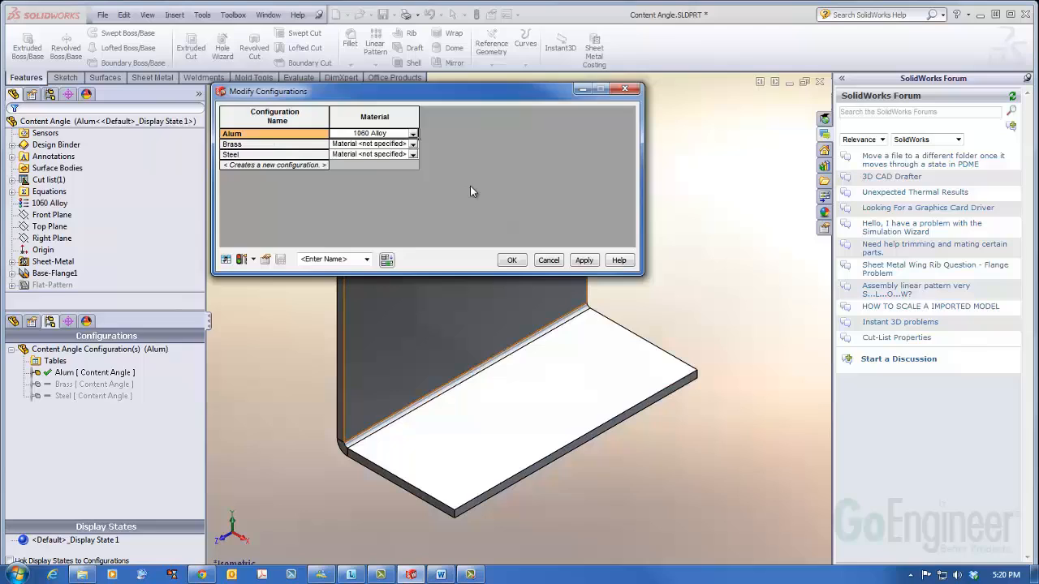
# Step: Assign Brass to the Brass configuration from its material dropdown
pyautogui.click(413, 143)
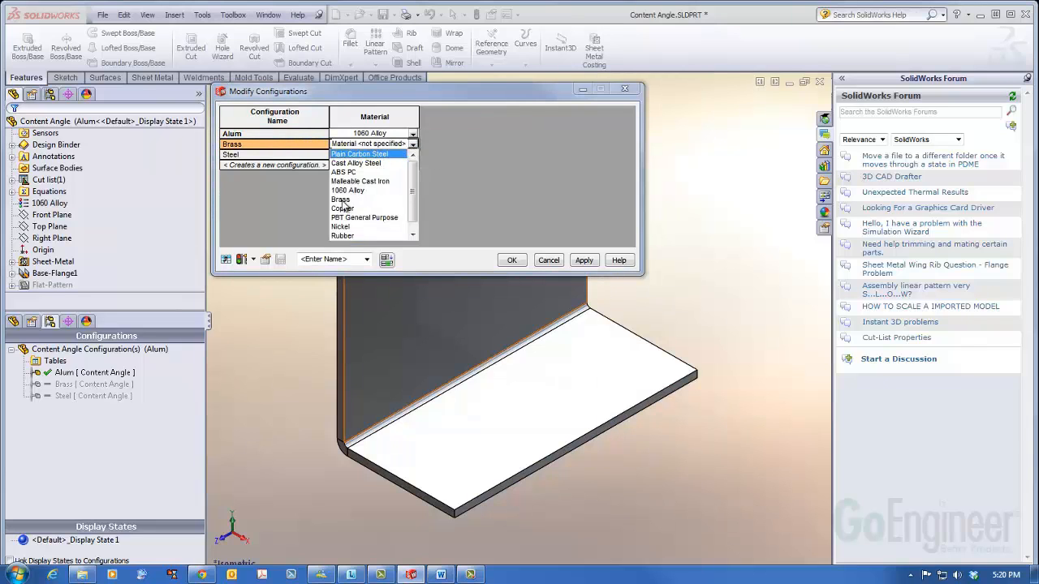
pyautogui.click(340, 198)
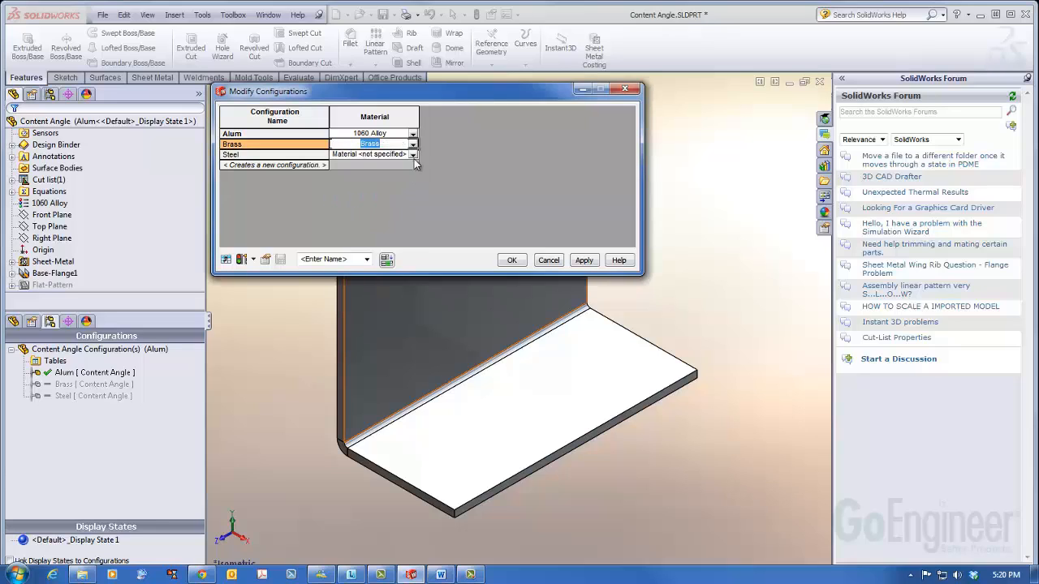
pyautogui.click(412, 156)
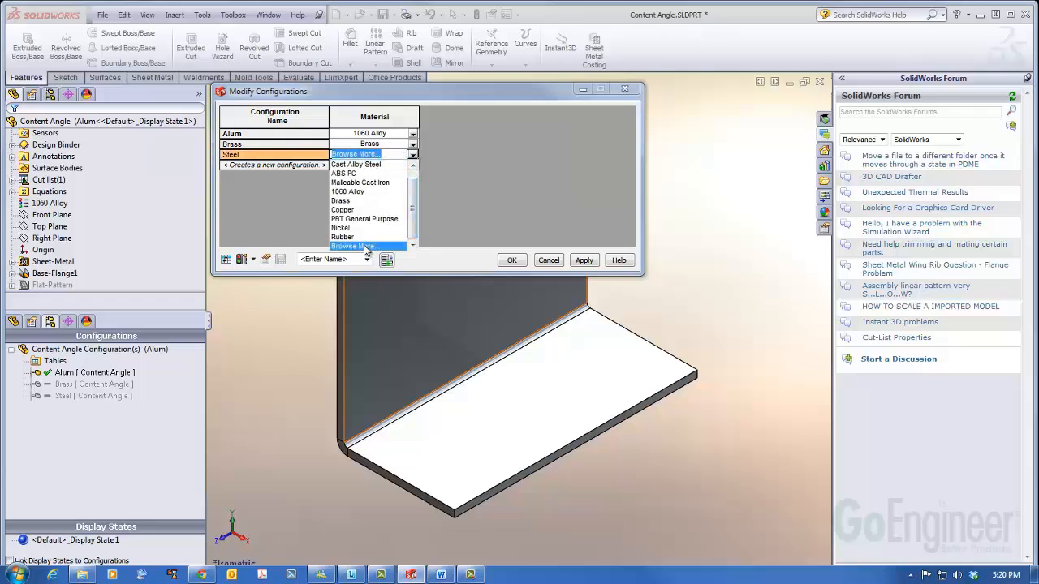
# Step: Assign Alloy Steel (SS) from the Steel library folder to the Steel configuration
pyautogui.click(353, 247)
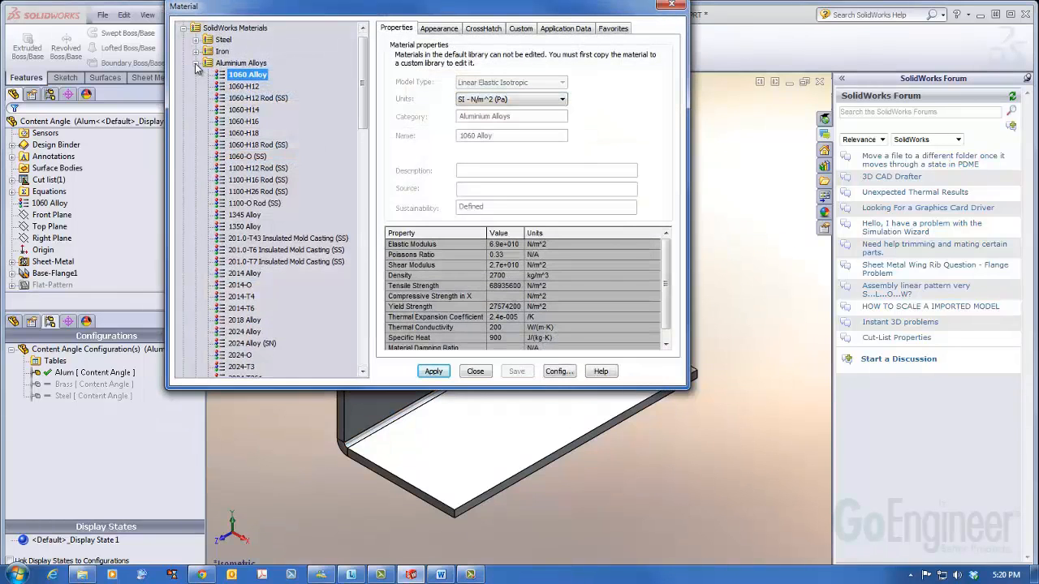
pyautogui.click(223, 39)
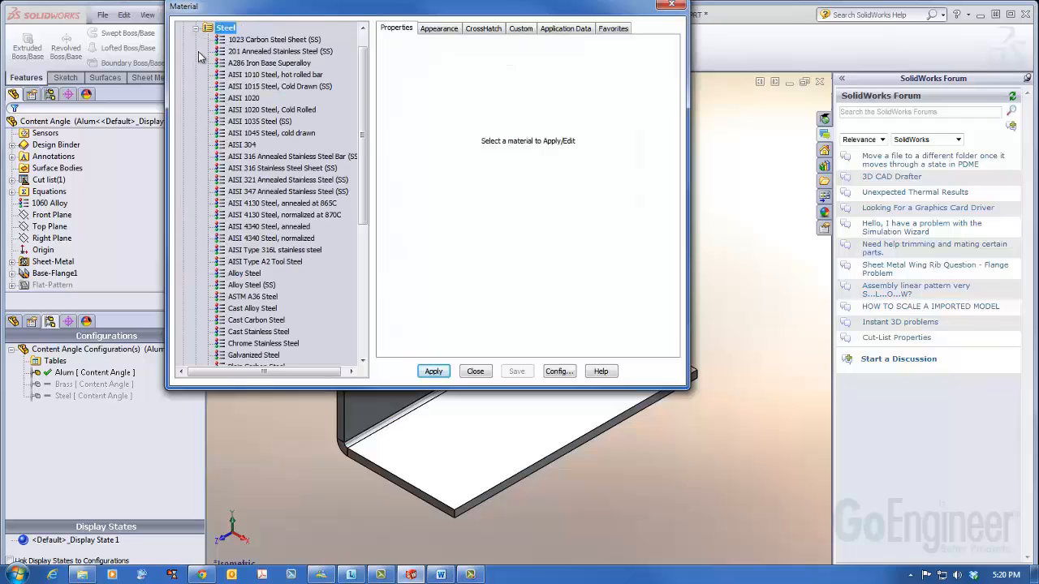
pyautogui.click(257, 286)
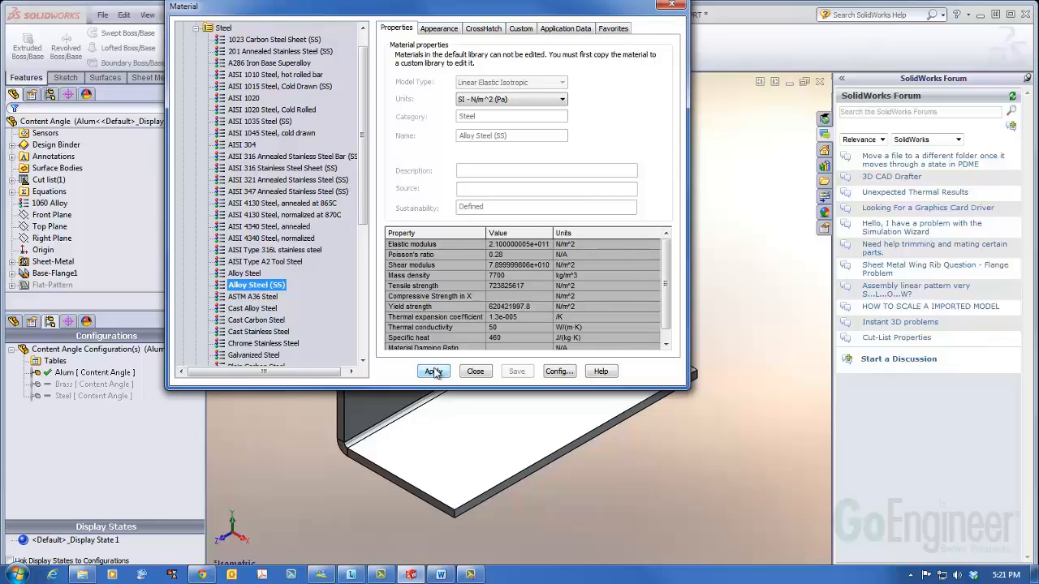
pyautogui.click(432, 370)
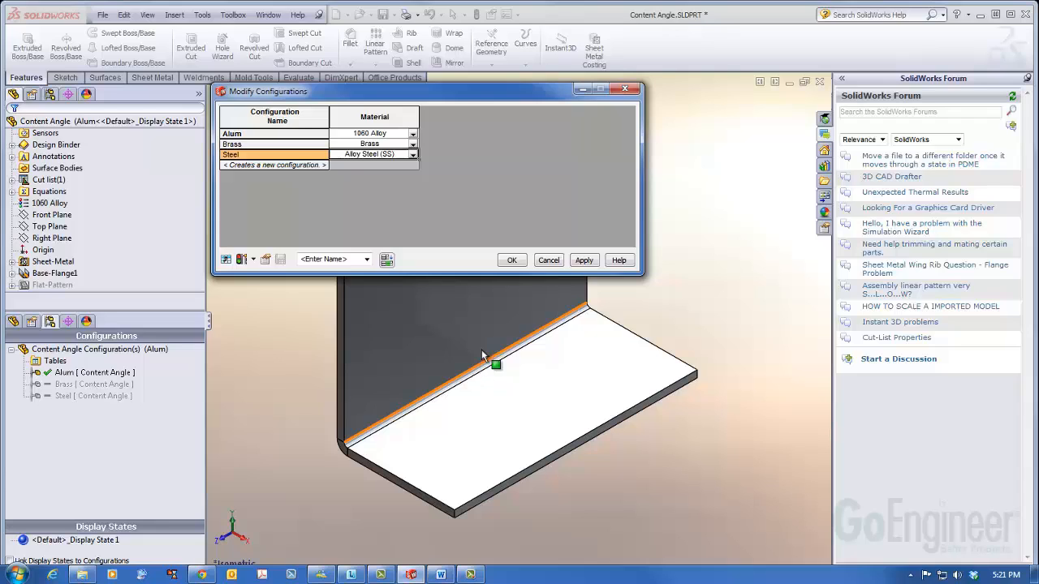
# Step: Apply all three material assignments, answer Yes to link display states, and confirm OK
pyautogui.click(585, 260)
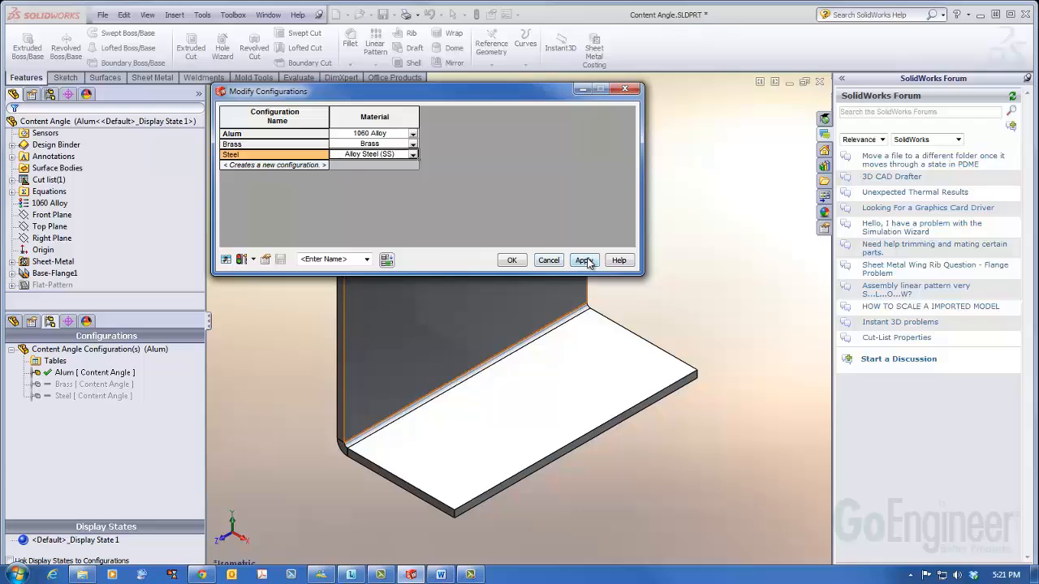
pyautogui.click(585, 259)
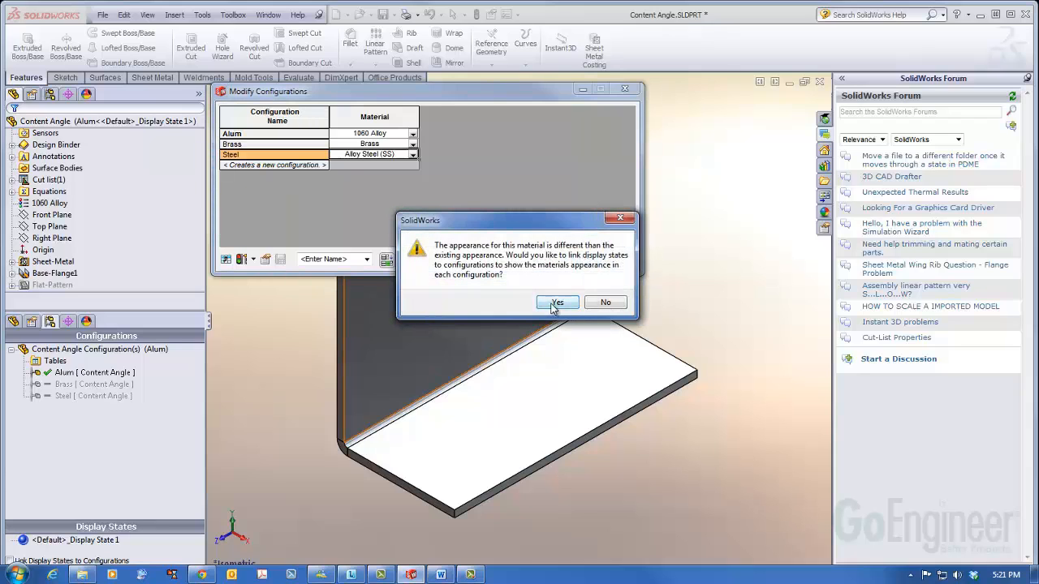
pyautogui.click(557, 302)
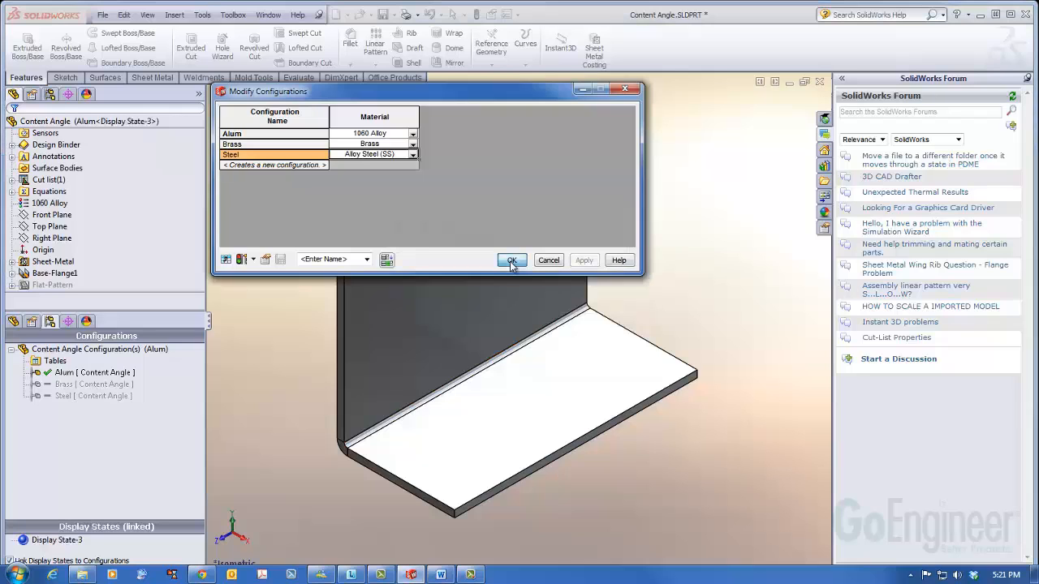
pyautogui.click(511, 260)
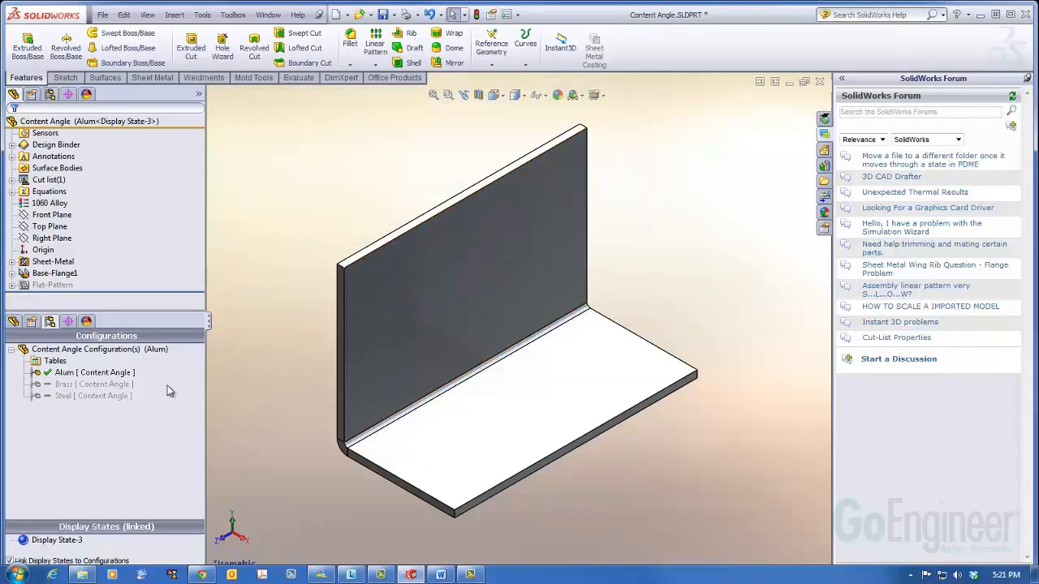
# Step: Activate Brass to see its gold appearance, then activate Steel showing Alloy Steel grey
pyautogui.click(94, 383)
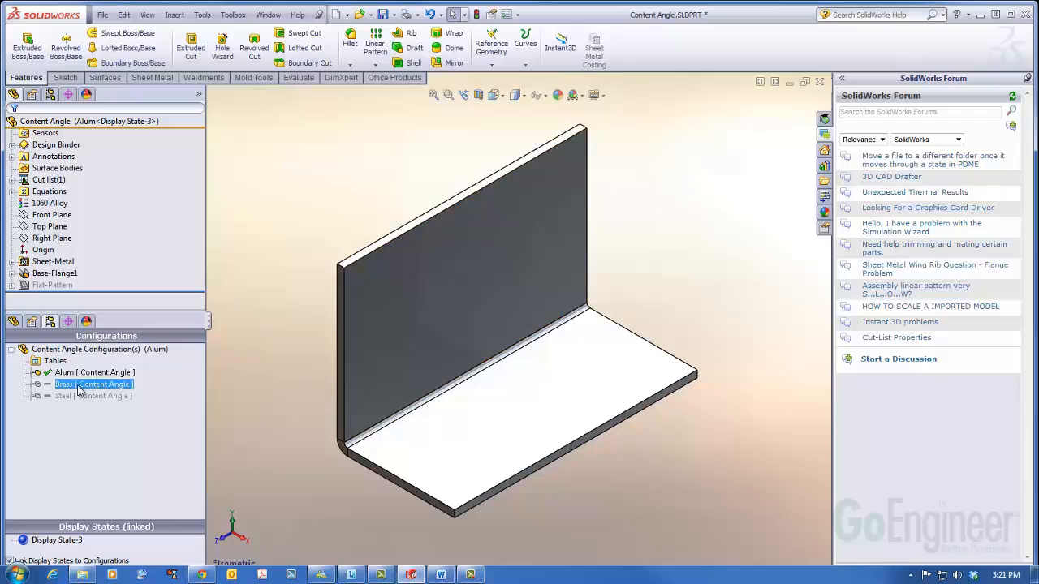
pyautogui.doubleClick(92, 383)
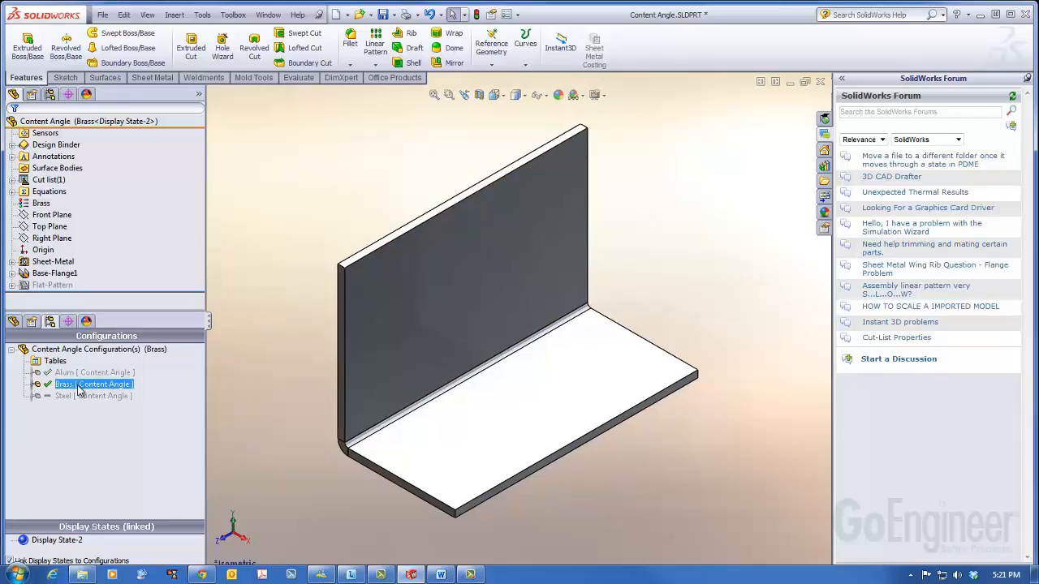
pyautogui.doubleClick(94, 396)
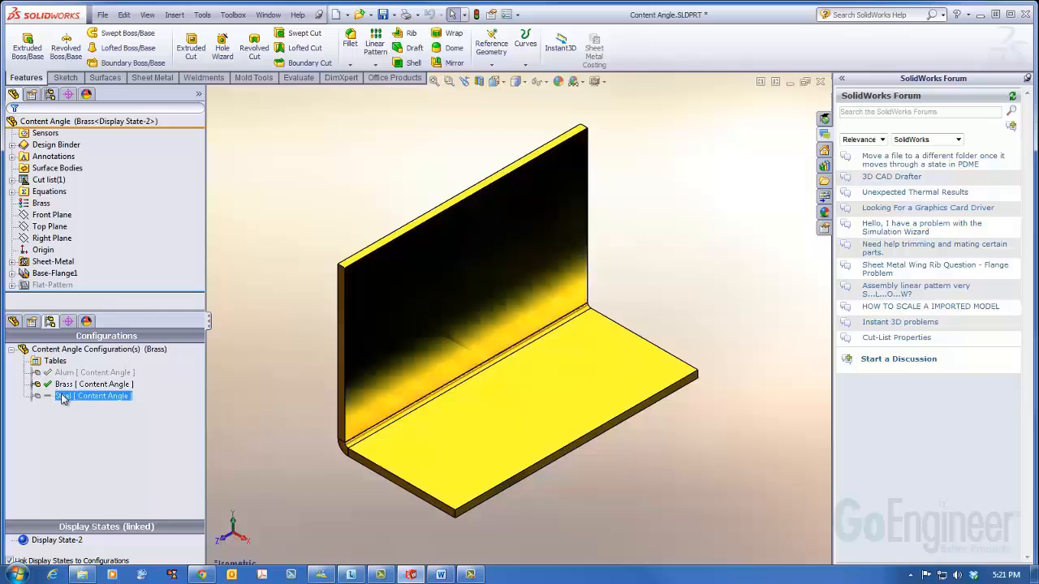
pyautogui.doubleClick(94, 396)
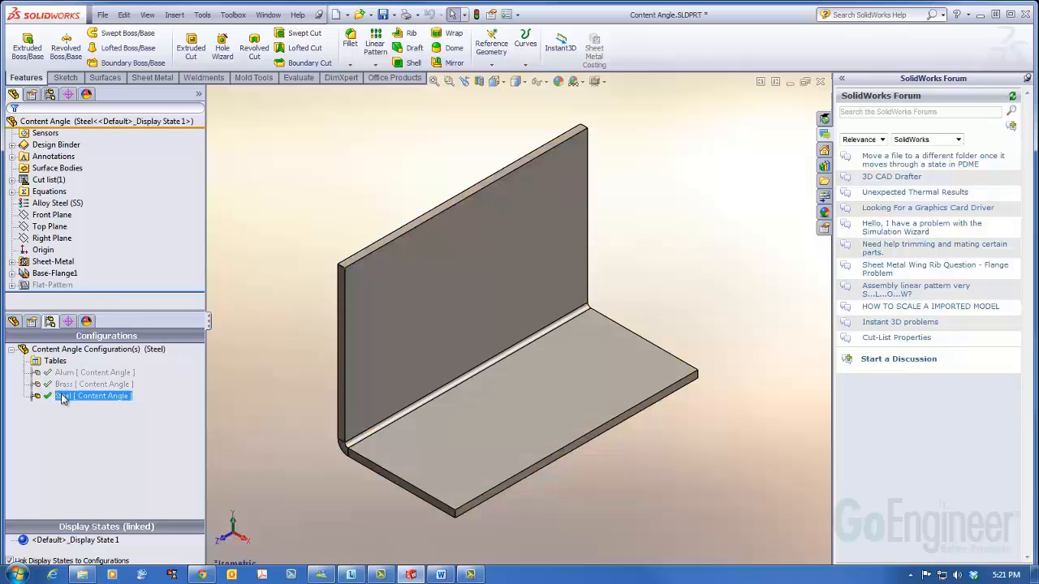